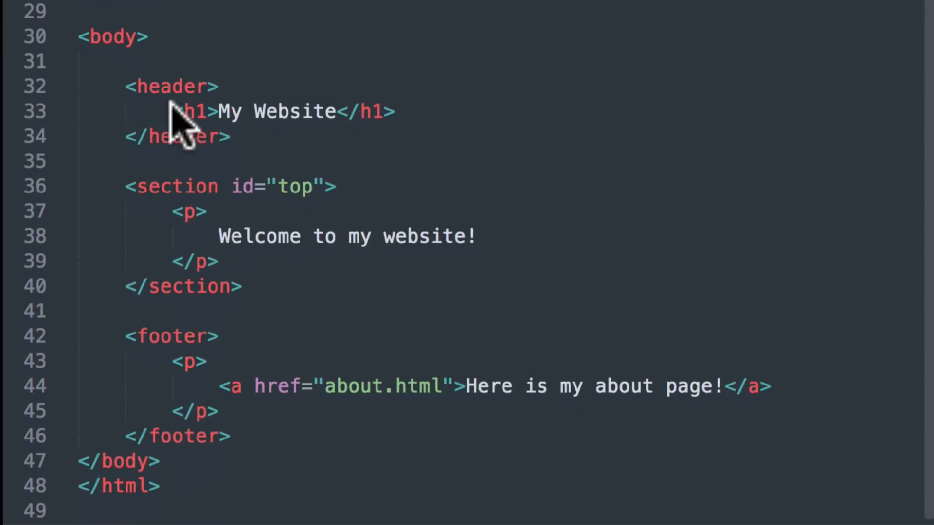
{"action": "mouse_move", "coordinate": [325, 149]}
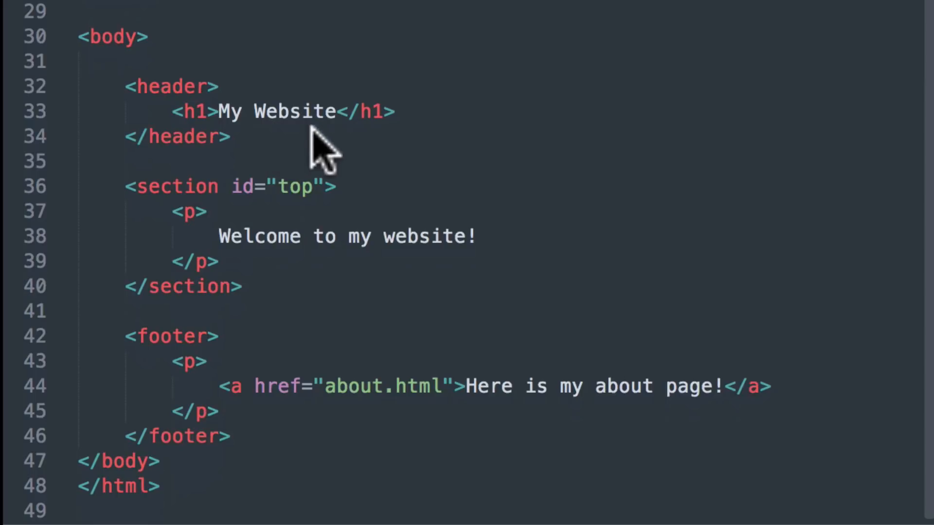
{"action": "mouse_move", "coordinate": [477, 382]}
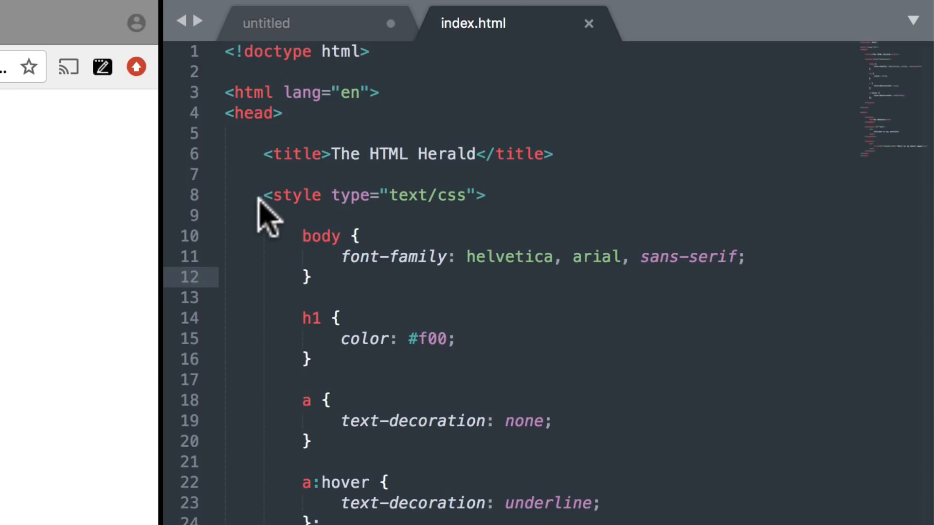
{"action": "mouse_move", "coordinate": [456, 230]}
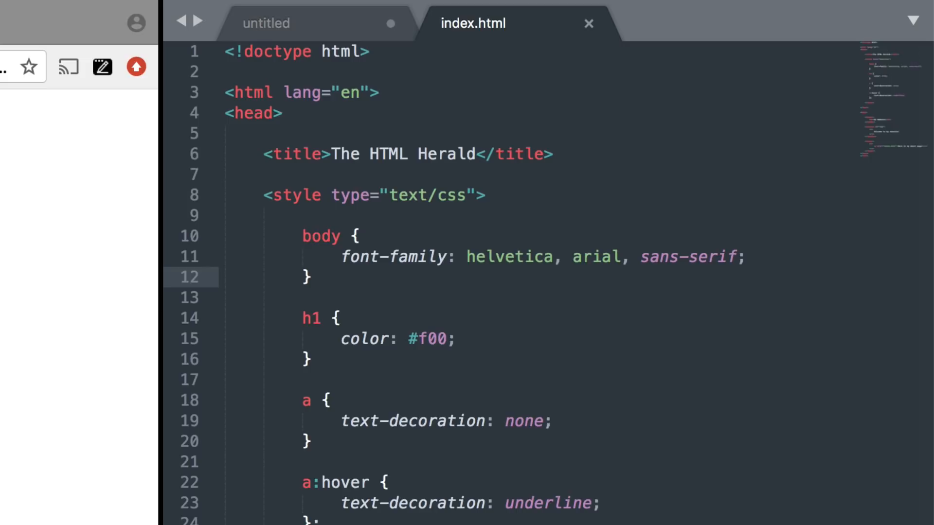
{"action": "mouse_move", "coordinate": [314, 263]}
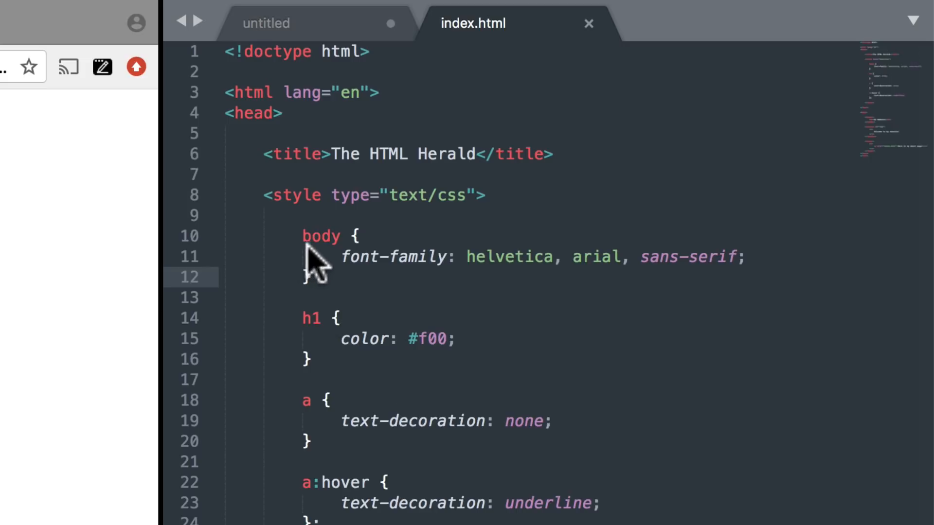
{"action": "mouse_move", "coordinate": [352, 292]}
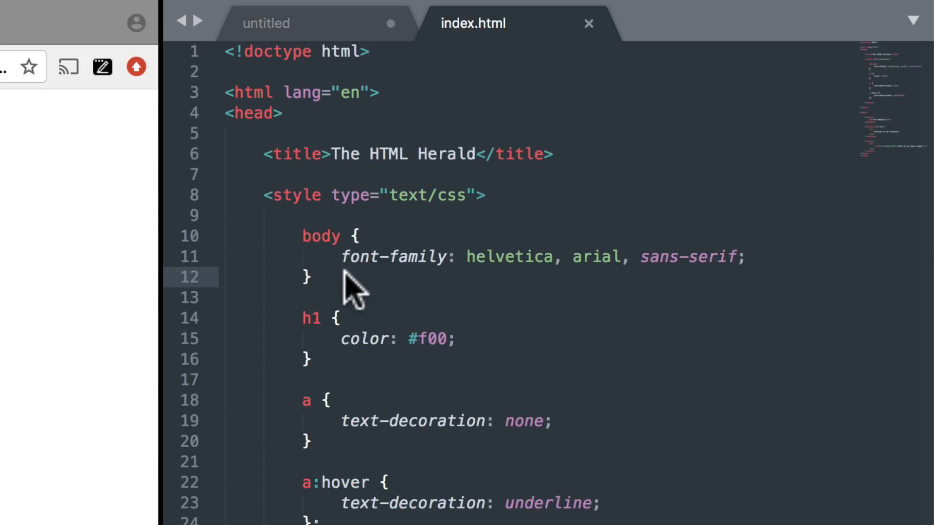
{"action": "mouse_move", "coordinate": [423, 292]}
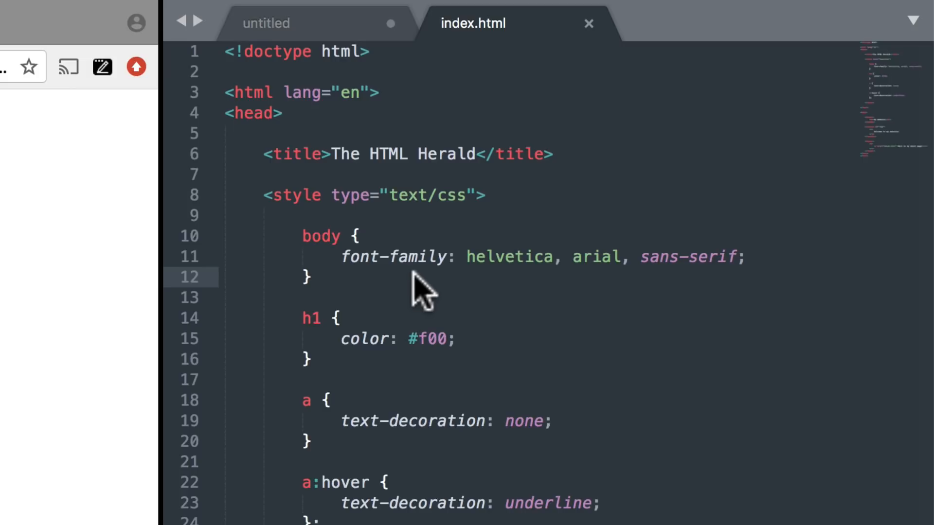
{"action": "mouse_move", "coordinate": [523, 289]}
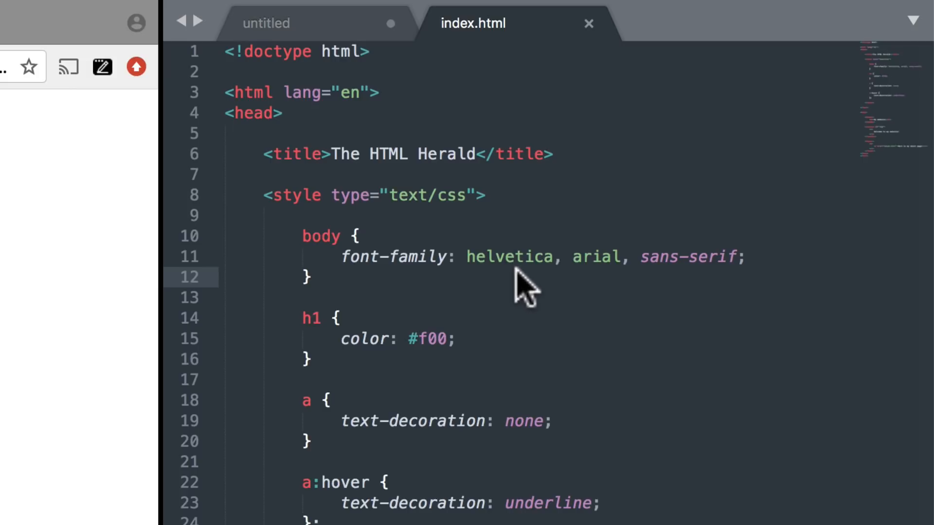
{"action": "mouse_move", "coordinate": [581, 292]}
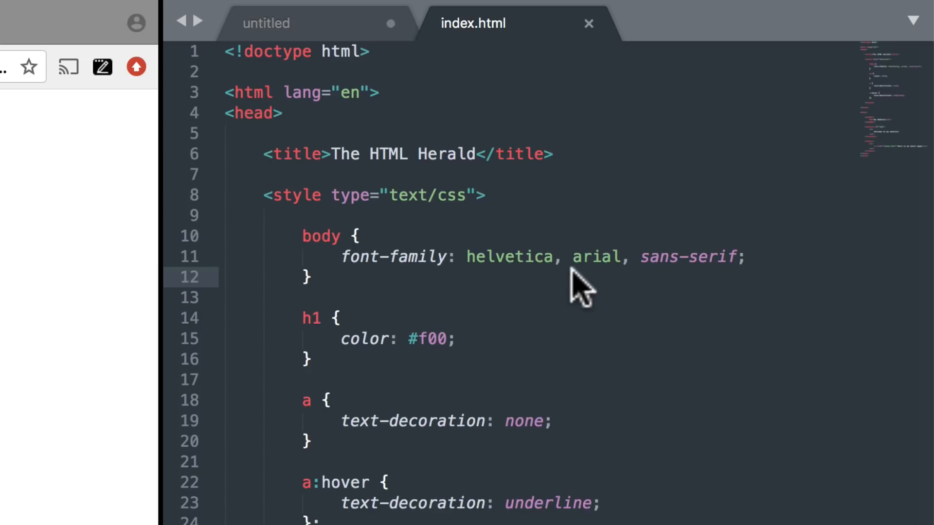
{"action": "mouse_move", "coordinate": [640, 309]}
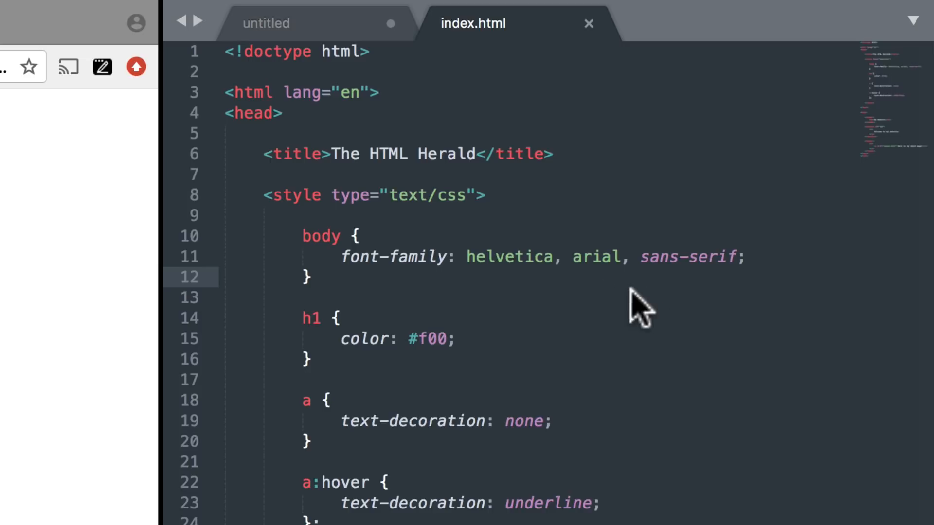
{"action": "mouse_move", "coordinate": [676, 292]}
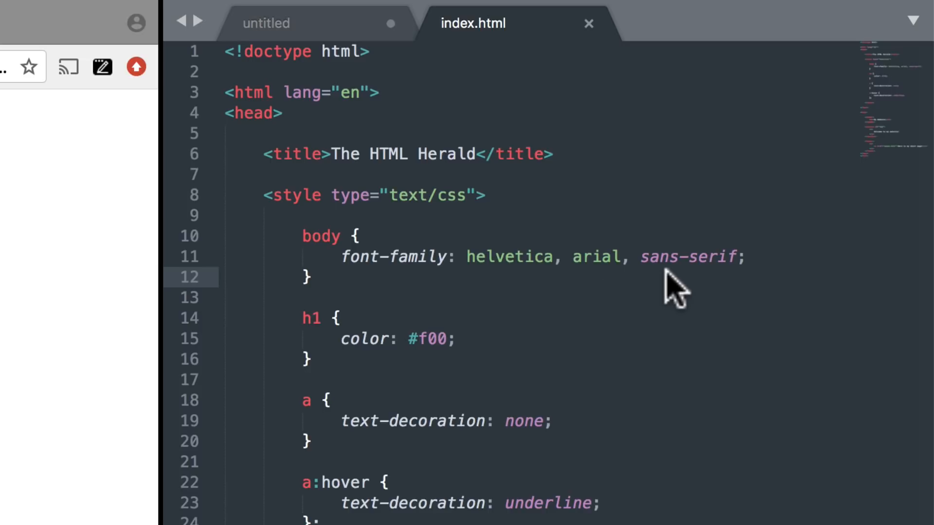
{"action": "mouse_move", "coordinate": [357, 340]}
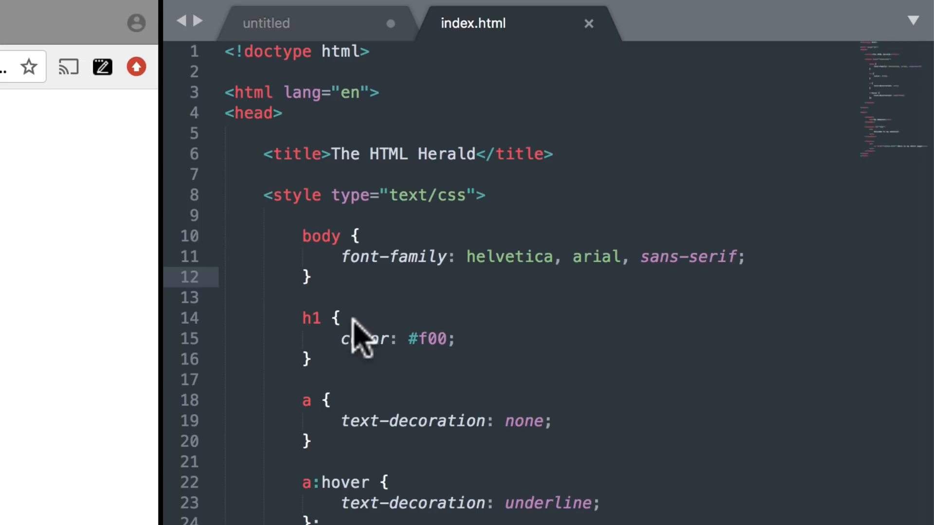
Add a font-size: 22px declaration to the body rule in index.html's style block
{"action": "scroll", "scroll_direction": "down", "scroll_amount": 3}
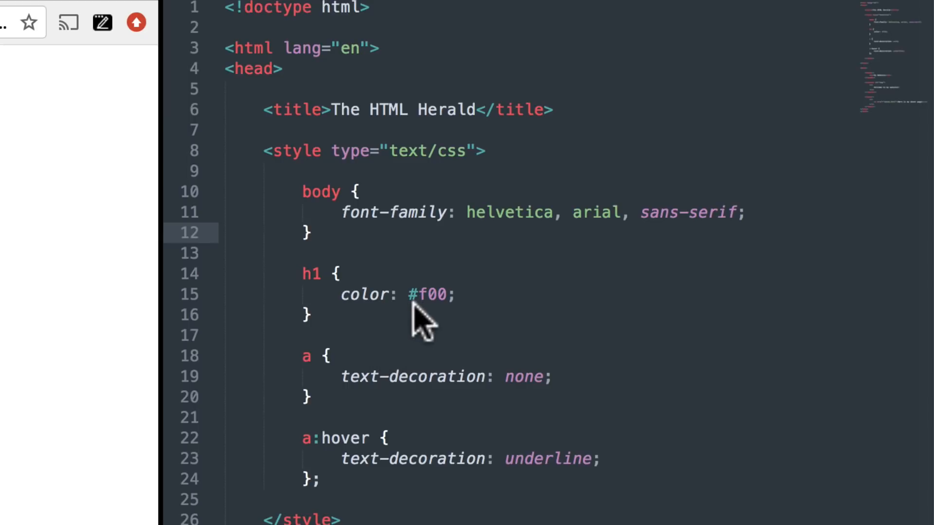
{"action": "mouse_move", "coordinate": [449, 319]}
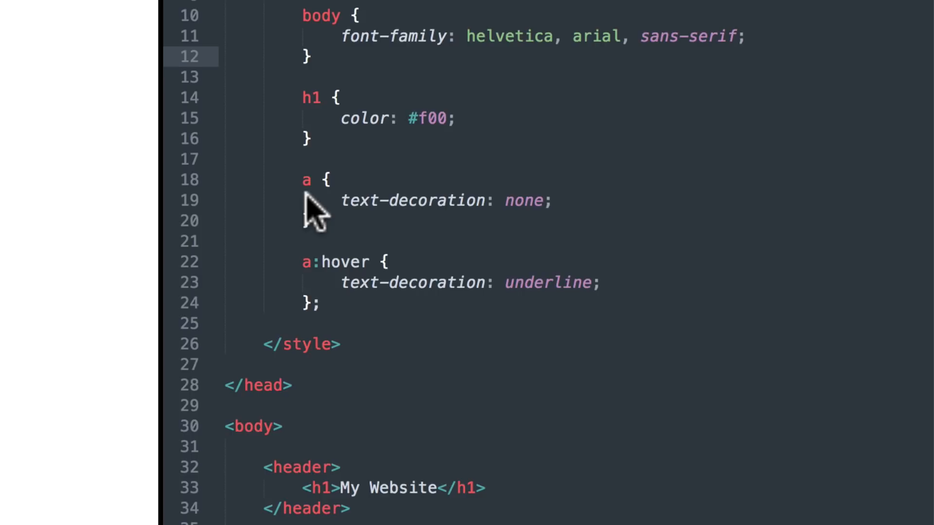
{"action": "scroll", "scroll_direction": "down", "scroll_amount": 3}
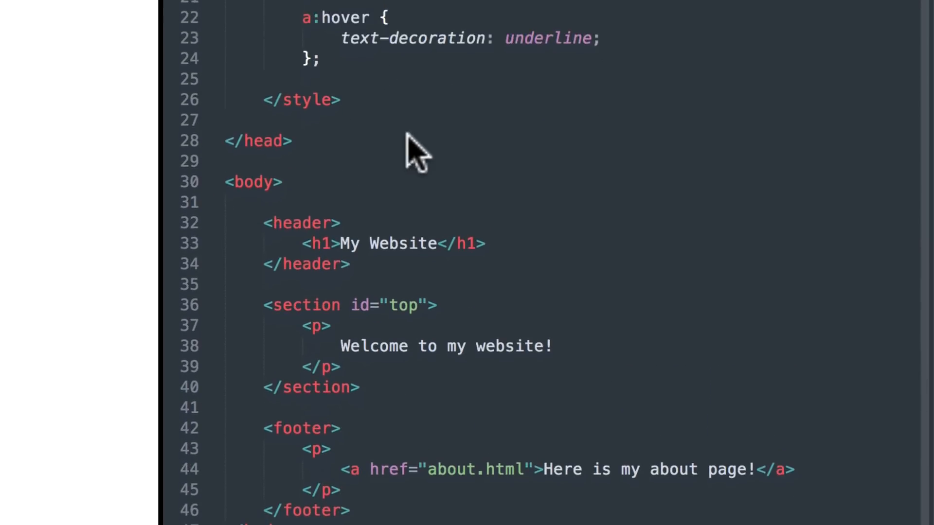
{"action": "scroll", "scroll_direction": "down", "scroll_amount": 3}
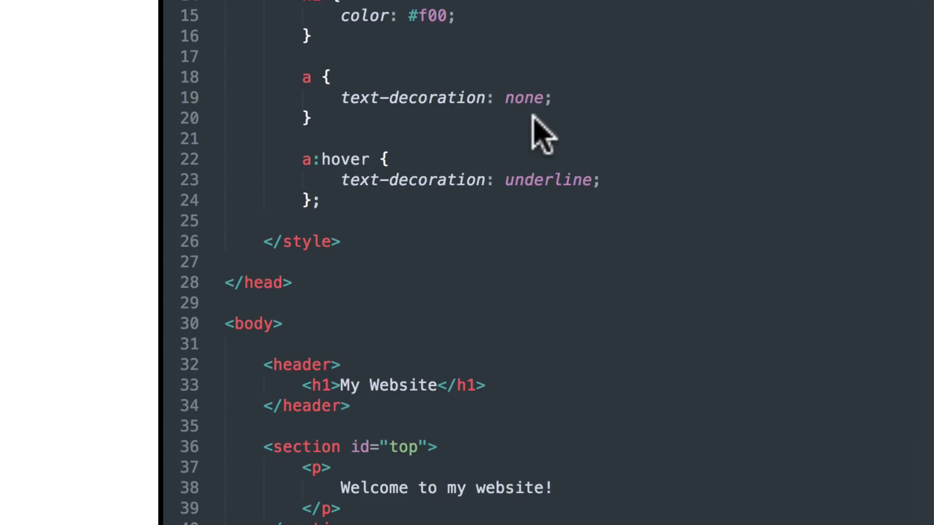
{"action": "mouse_move", "coordinate": [502, 216]}
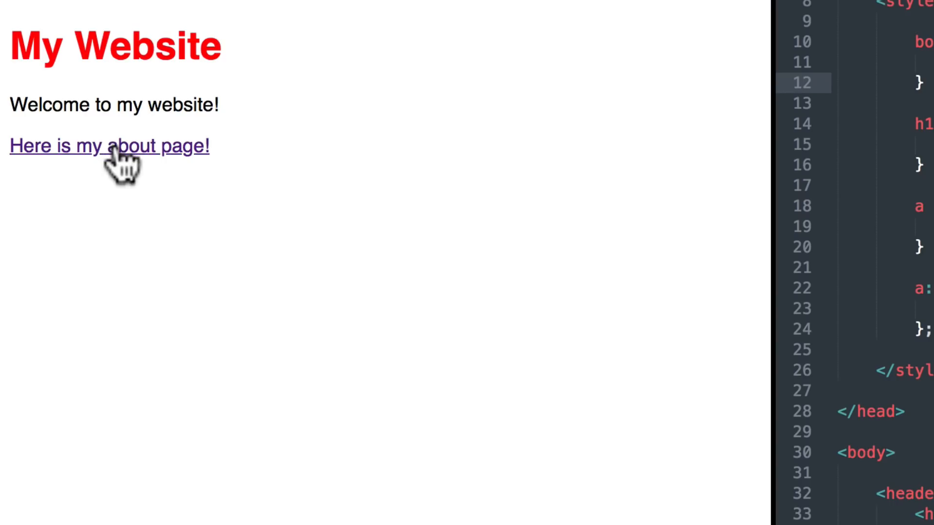
{"action": "mouse_move", "coordinate": [118, 179]}
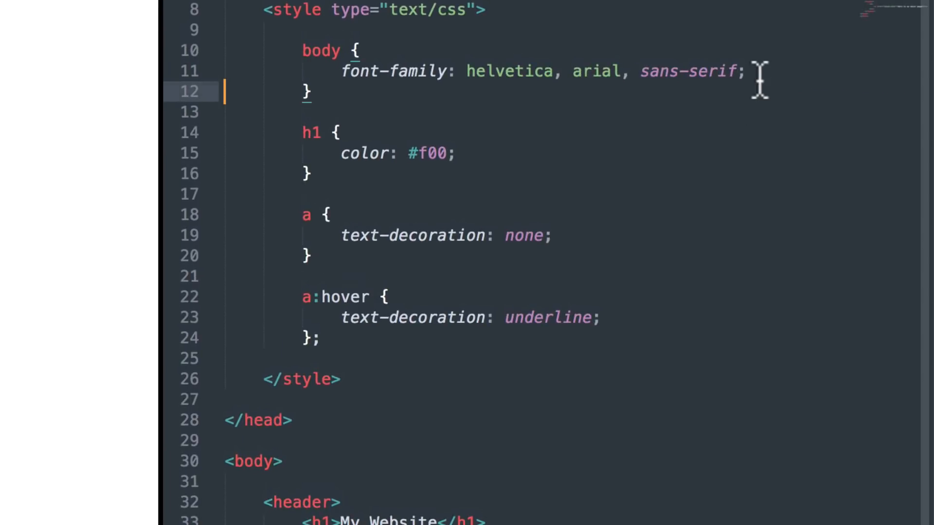
{"action": "key", "text": "enter"}
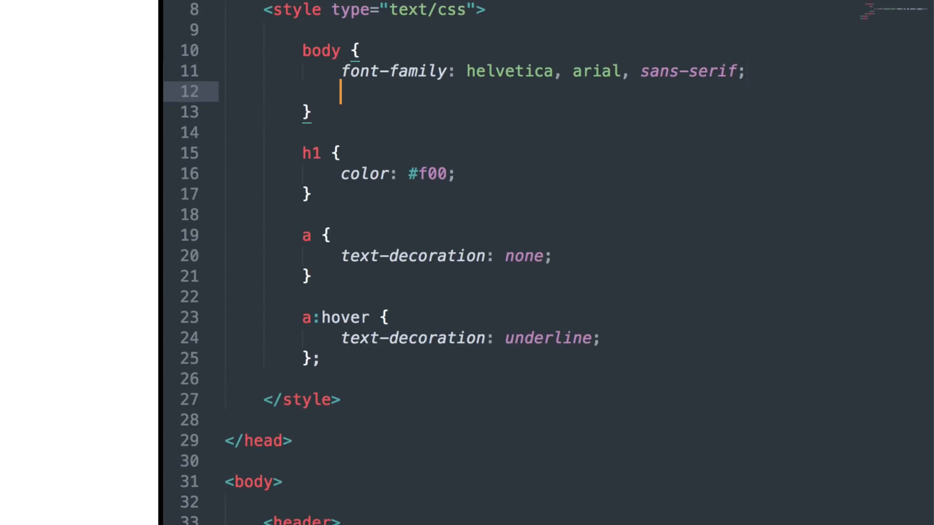
{"action": "type", "text": "font"}
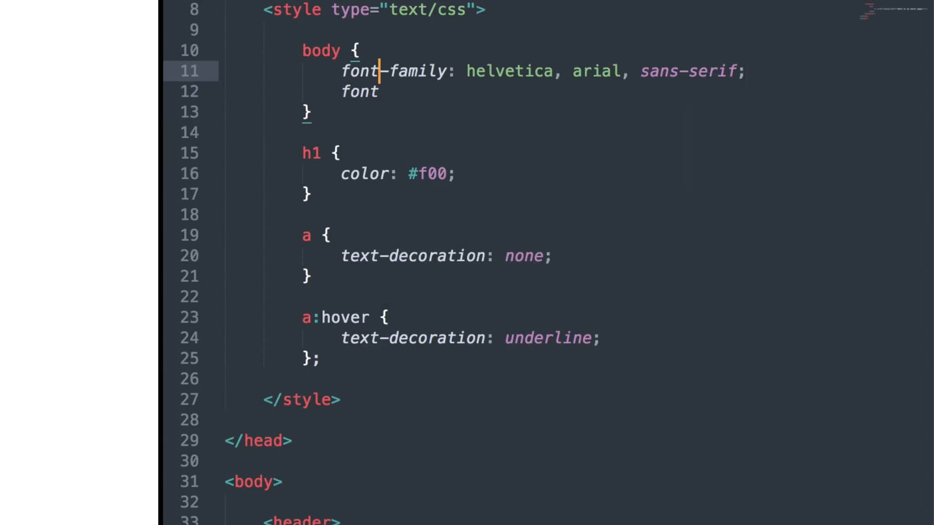
{"action": "type", "text": "-si"}
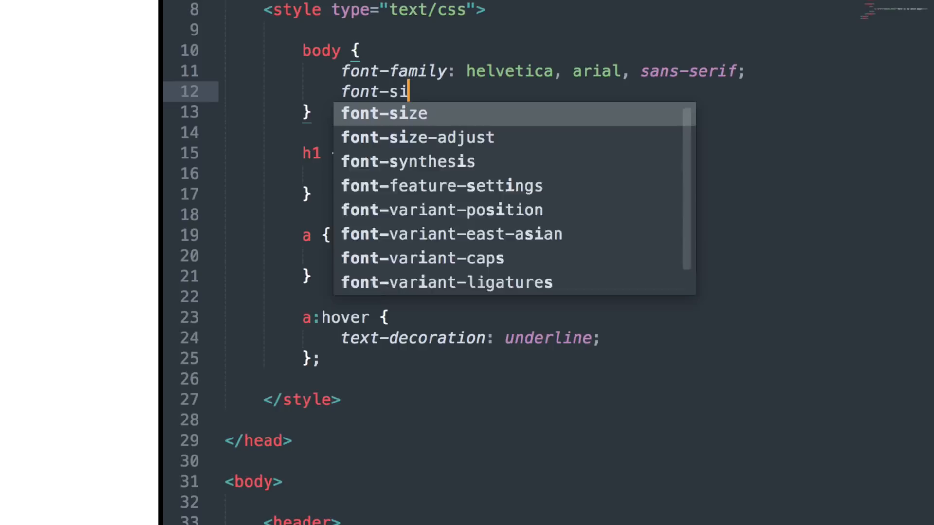
{"action": "key", "text": "Tab"}
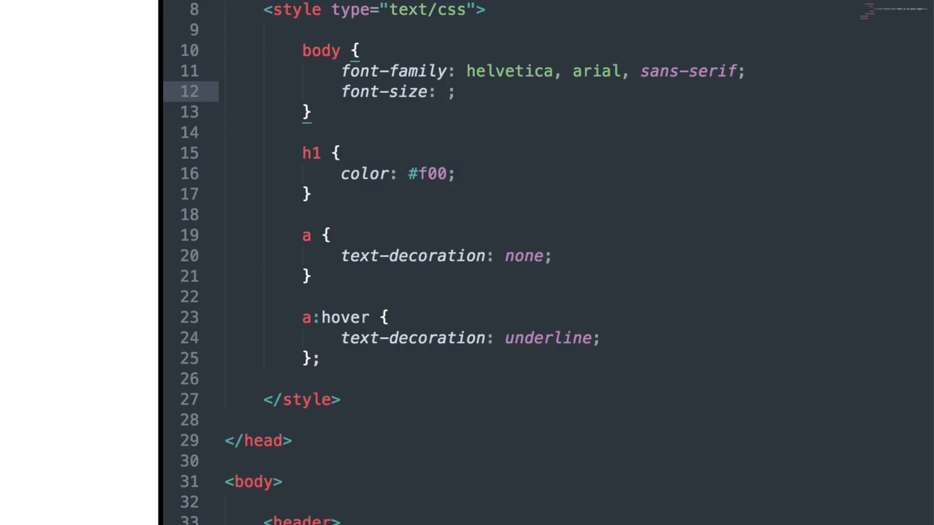
{"action": "type", "text": "22px"}
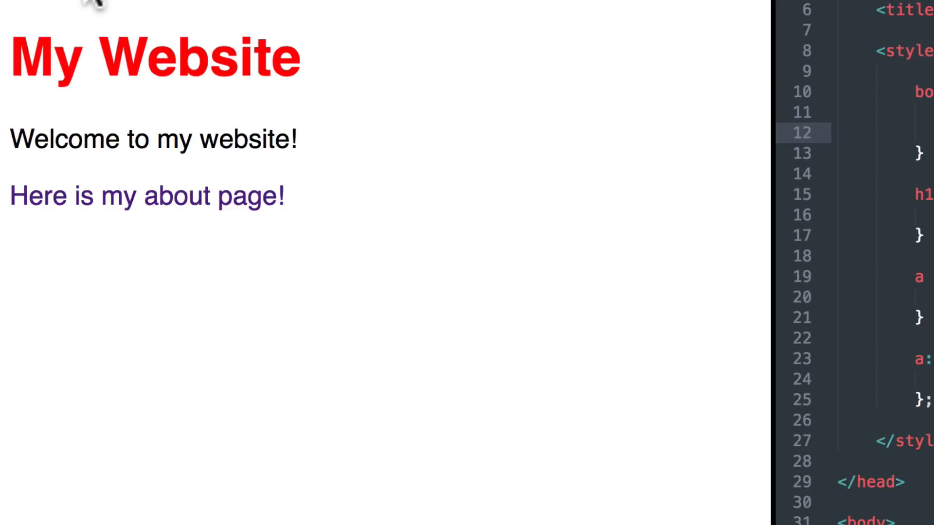
{"action": "mouse_move", "coordinate": [649, 250]}
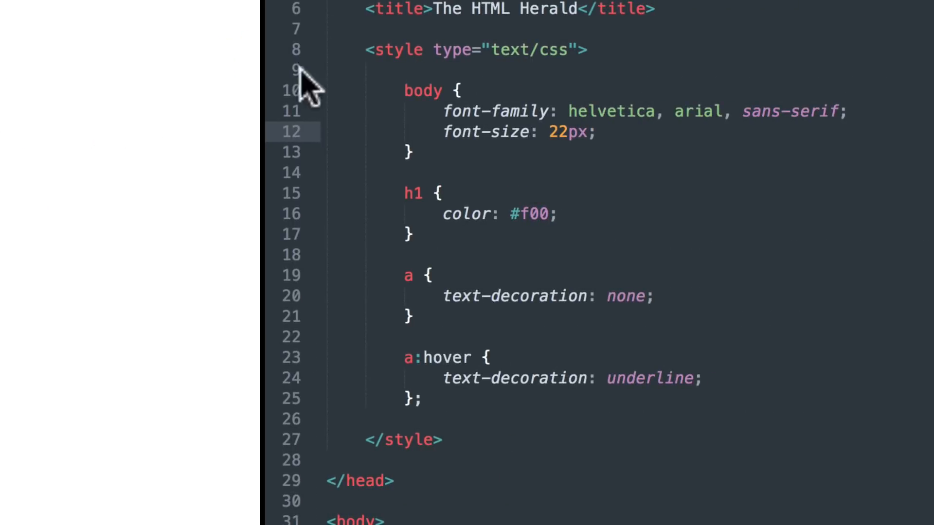
{"action": "mouse_move", "coordinate": [563, 170]}
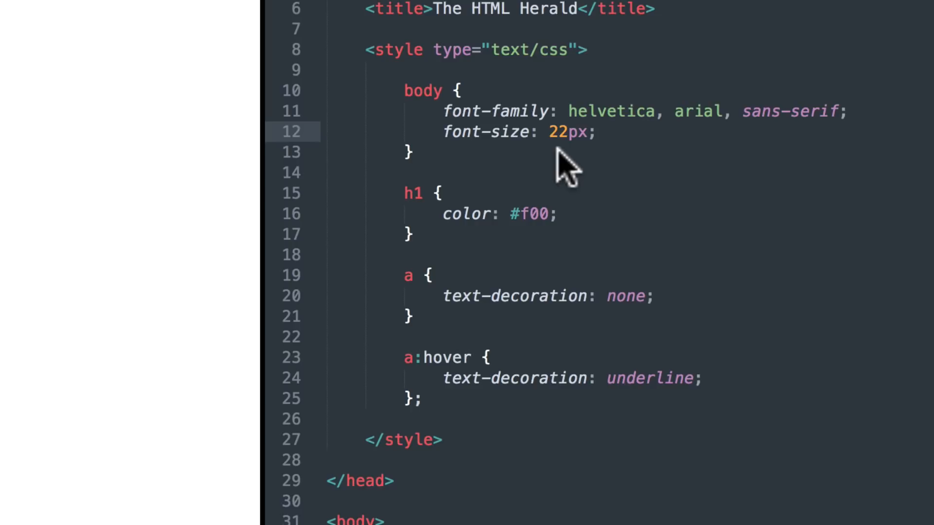
Write a p { font-style: italic; } rule below the h1 rule
{"action": "scroll", "scroll_direction": "down", "scroll_amount": 3}
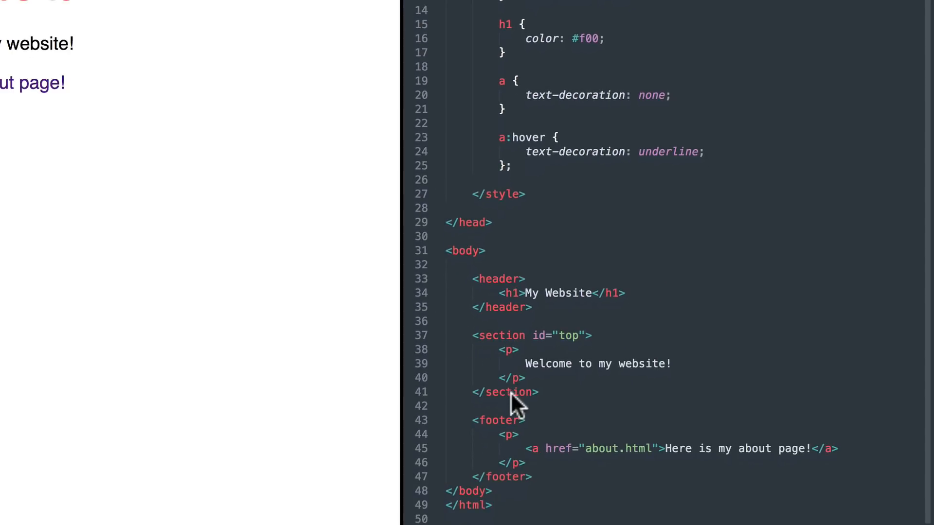
{"action": "mouse_move", "coordinate": [519, 370]}
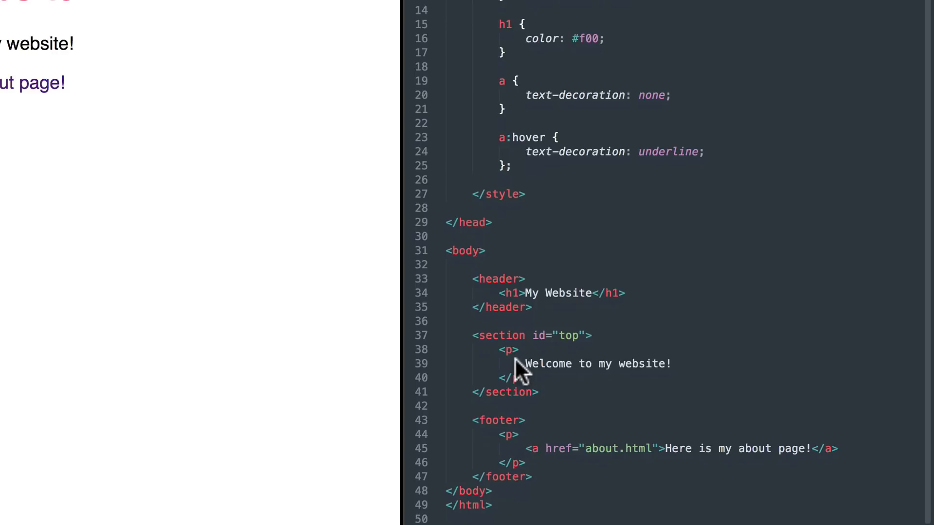
{"action": "mouse_move", "coordinate": [503, 432]}
{"action": "type", "text": "p"}
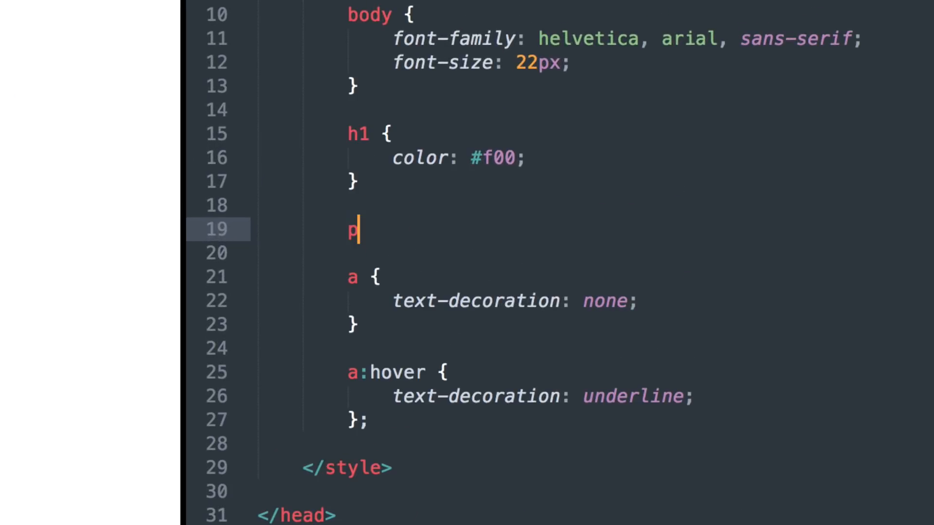
{"action": "type", "text": "{}"}
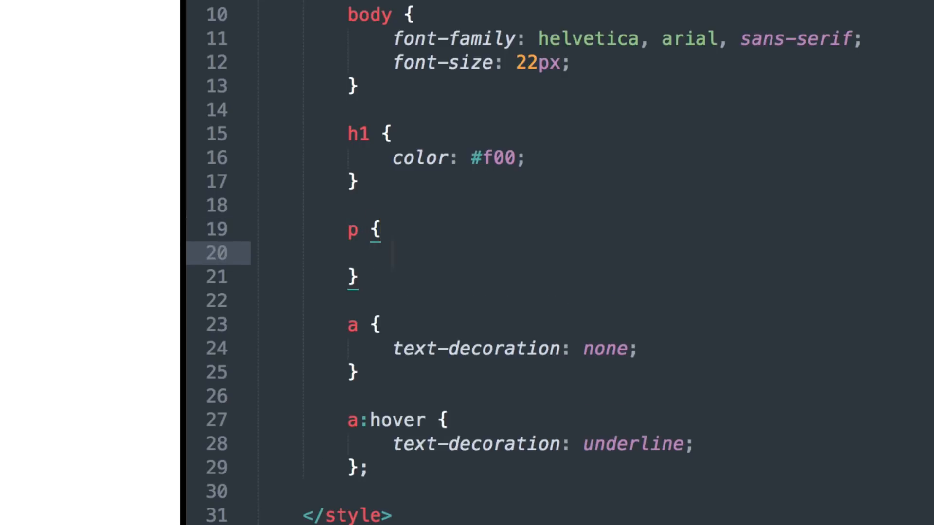
{"action": "type", "text": "font-style: italic;"}
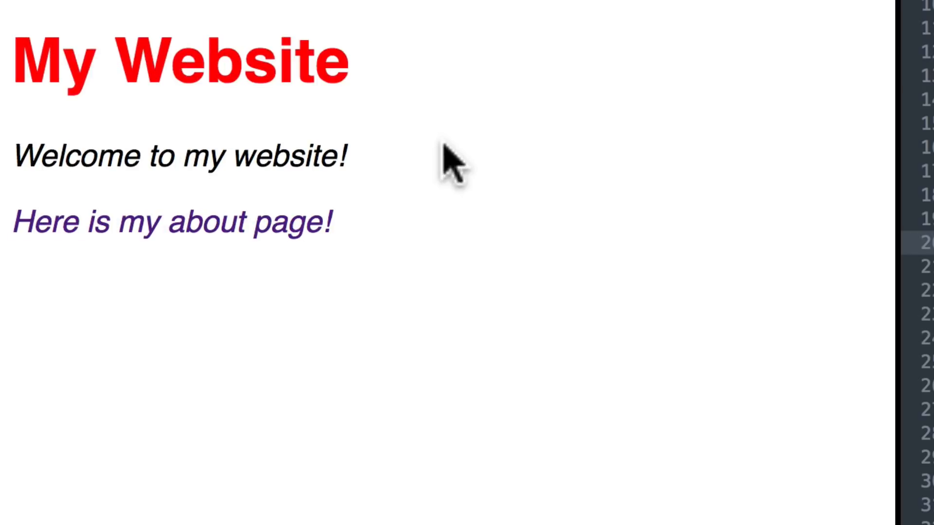
{"action": "mouse_move", "coordinate": [363, 173]}
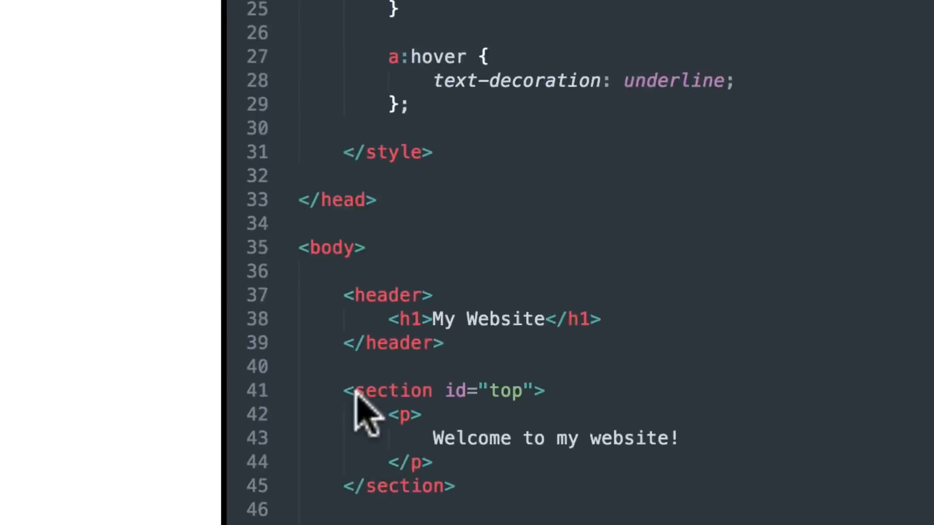
Narrow the italic rule's selector from p to #top p
{"action": "scroll", "scroll_direction": "down", "scroll_amount": 3}
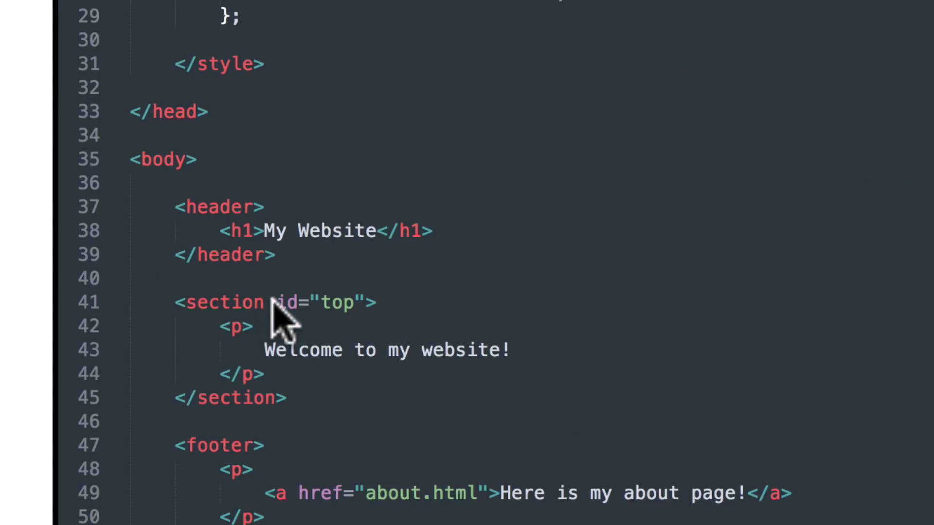
{"action": "mouse_move", "coordinate": [351, 303]}
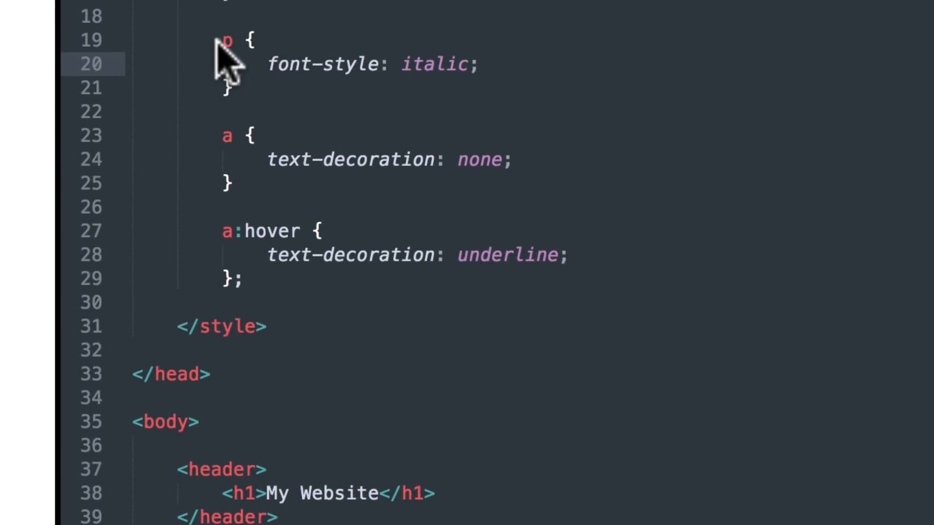
{"action": "type", "text": "#"}
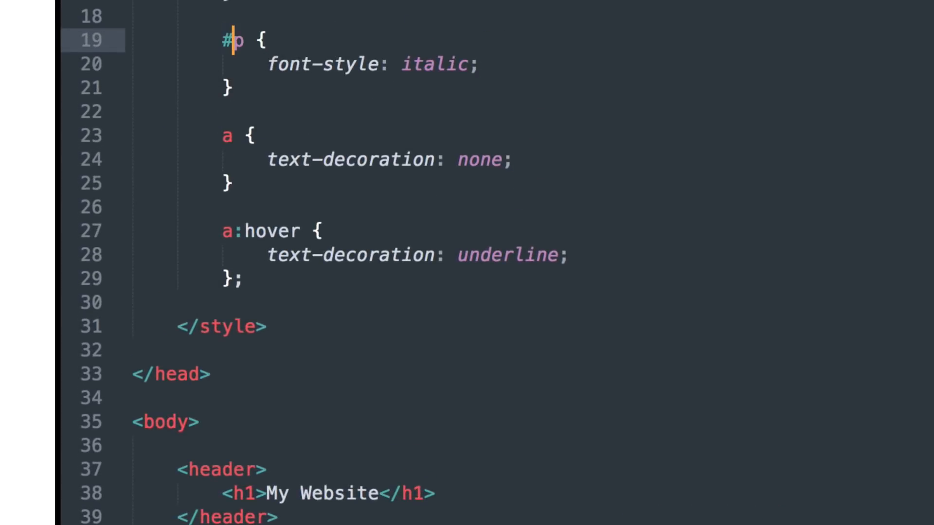
{"action": "type", "text": "top"}
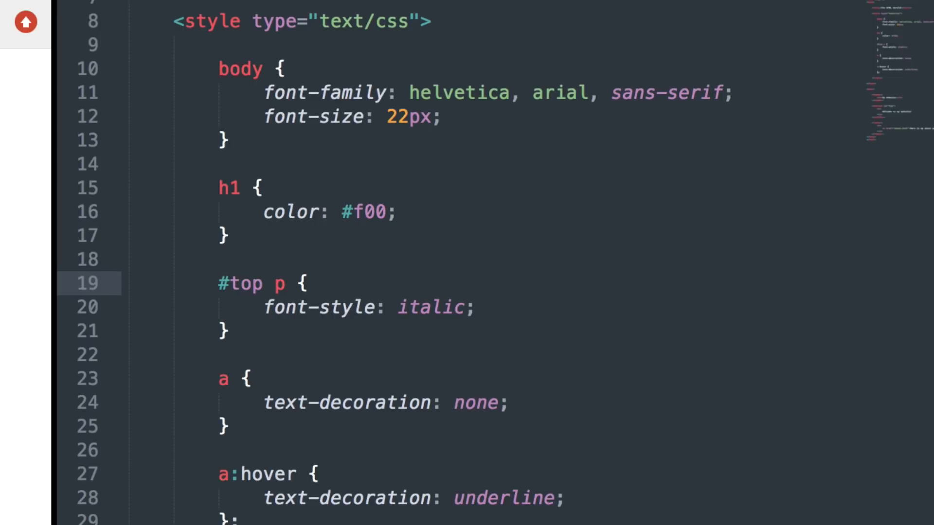
{"action": "scroll", "scroll_direction": "down", "scroll_amount": 3}
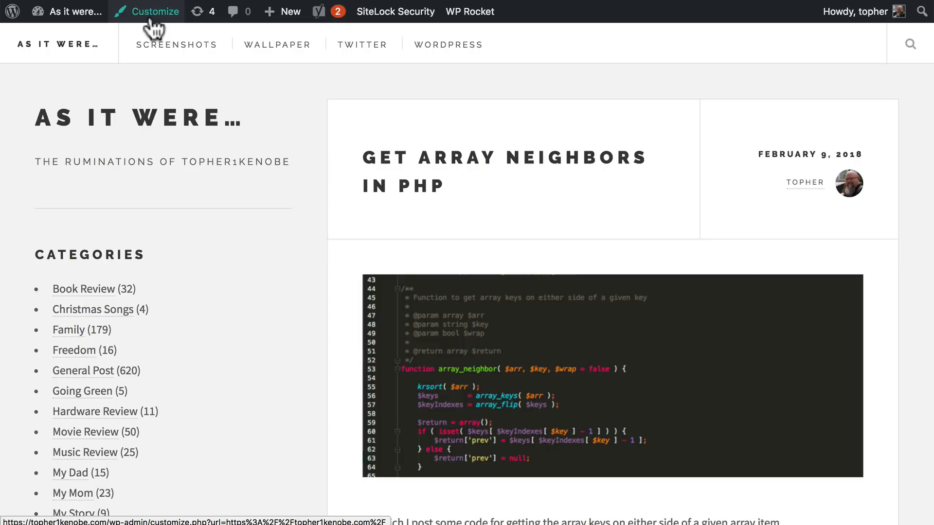
Launch the Customizer from the blog's admin bar
{"action": "left_click", "coordinate": [154, 12]}
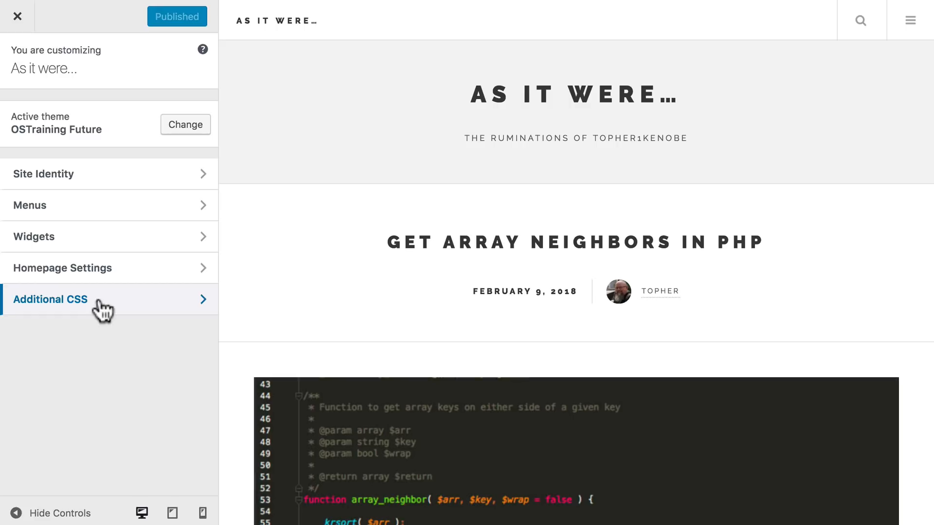
In Additional CSS, add header { background: #f00; } and preview the red headers
{"action": "left_click", "coordinate": [50, 299]}
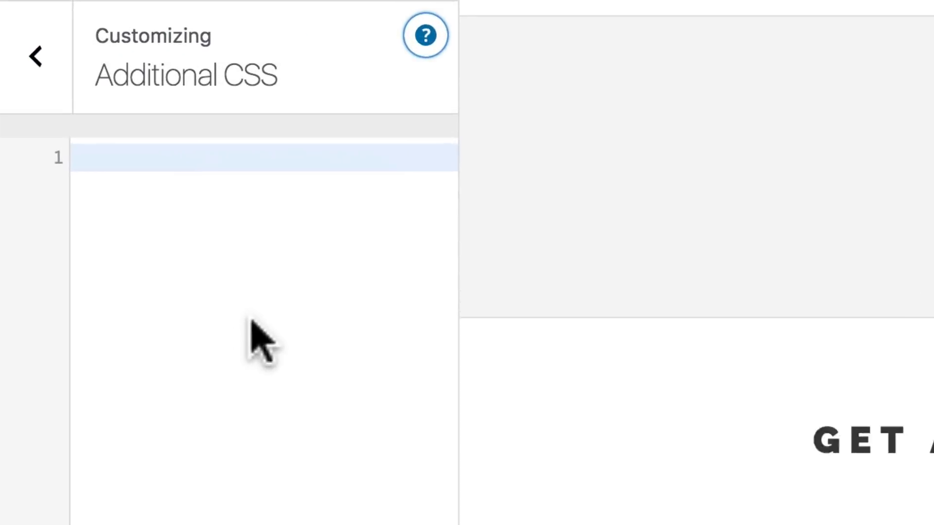
{"action": "type", "text": "header {"}
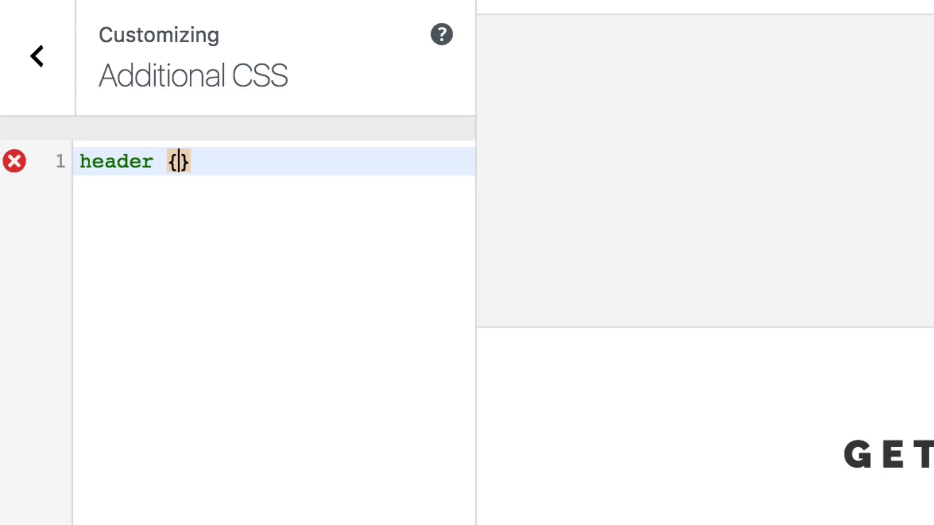
{"action": "type", "text": "background: #"}
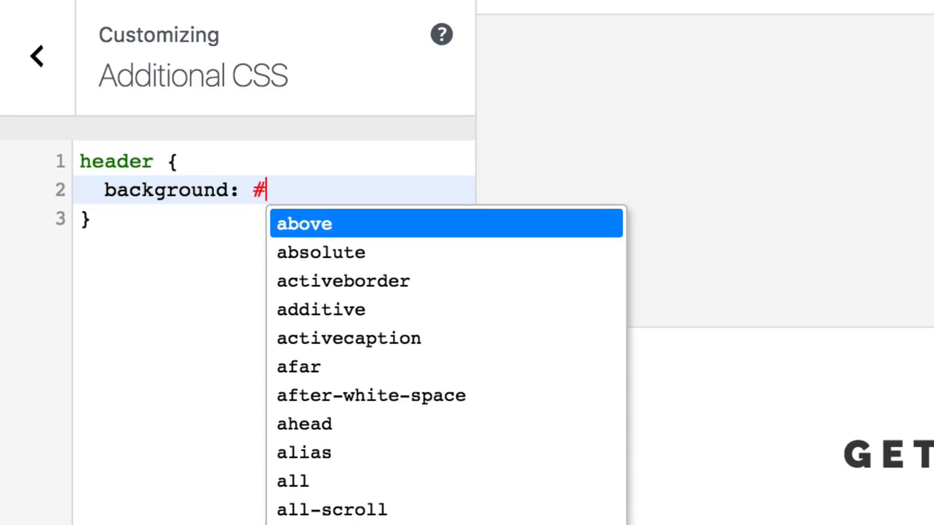
{"action": "type", "text": "f00;"}
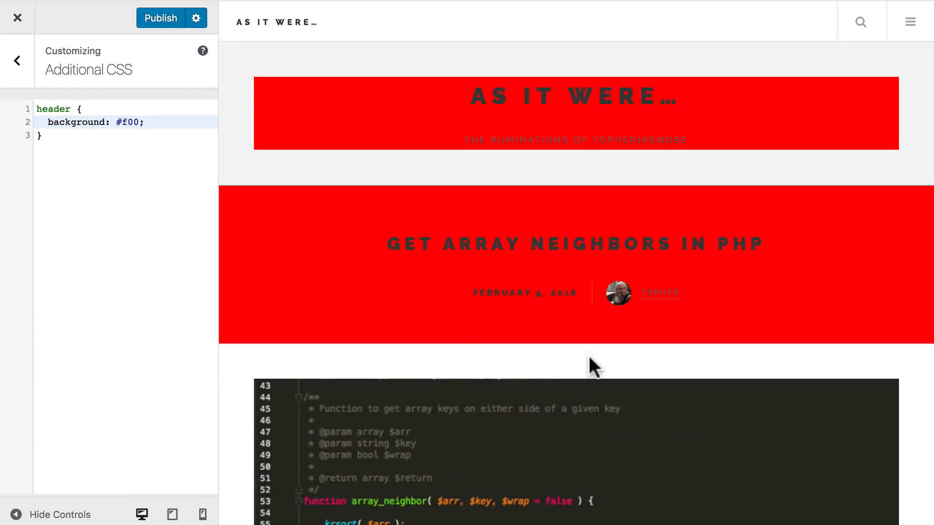
{"action": "scroll", "scroll_direction": "down", "scroll_amount": 3}
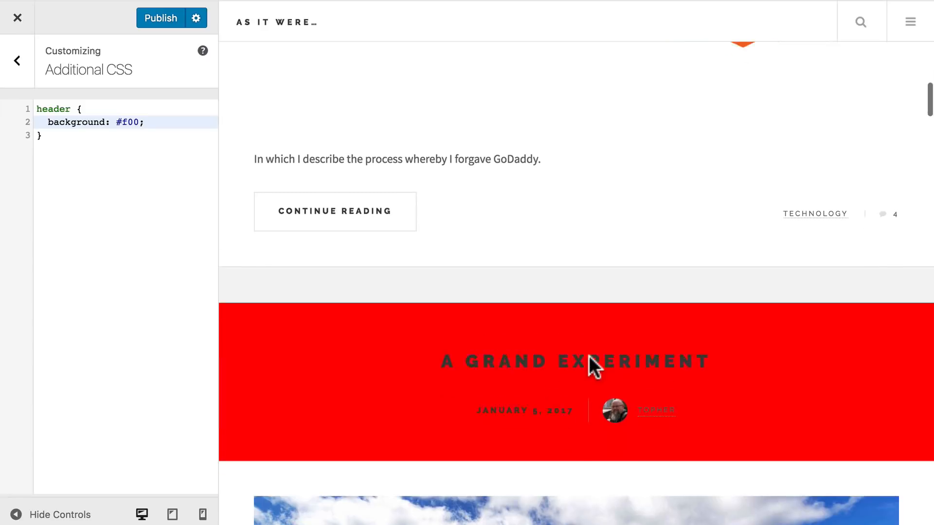
{"action": "scroll", "scroll_direction": "down", "scroll_amount": 3}
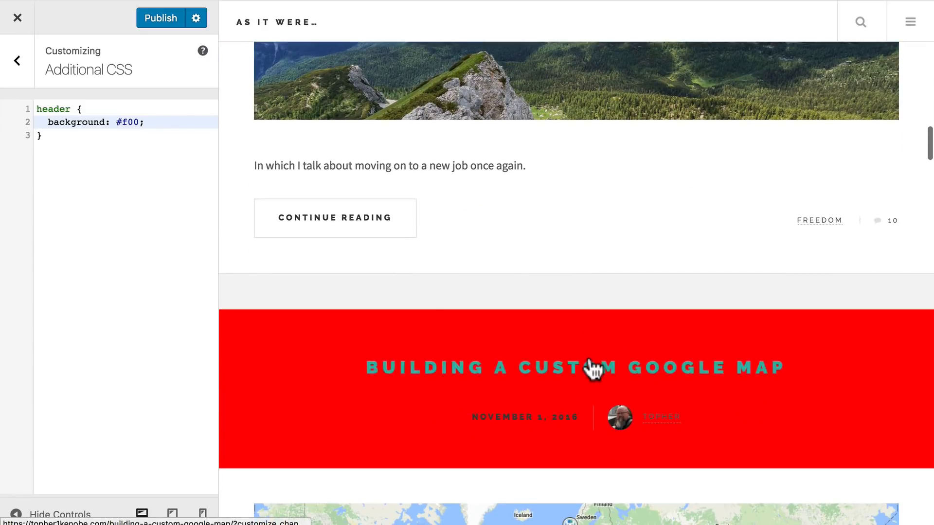
{"action": "scroll", "scroll_direction": "up", "scroll_amount": 3}
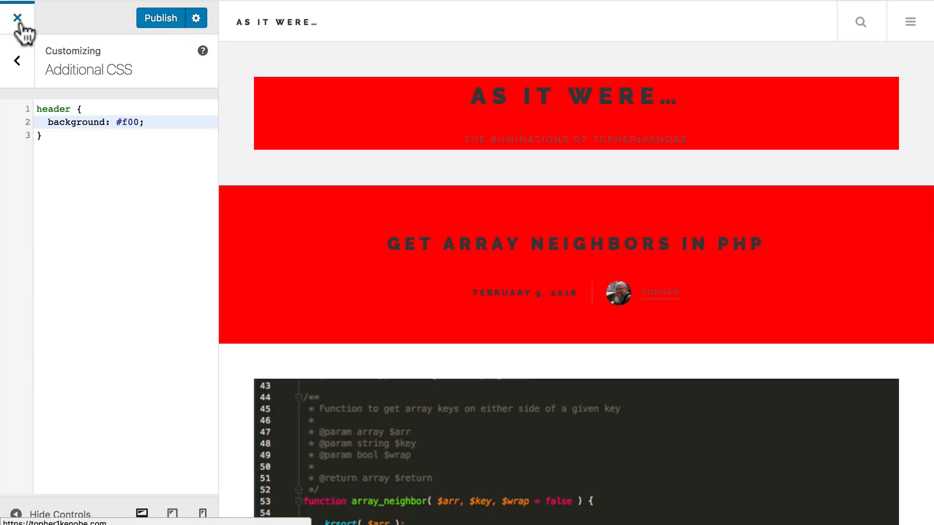
{"action": "mouse_move", "coordinate": [182, 264]}
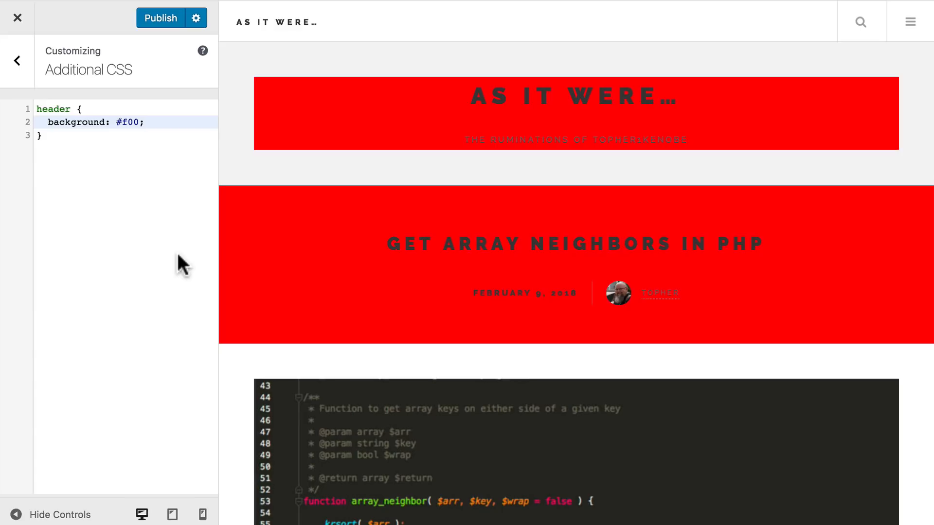
{"action": "left_click", "coordinate": [145, 122]}
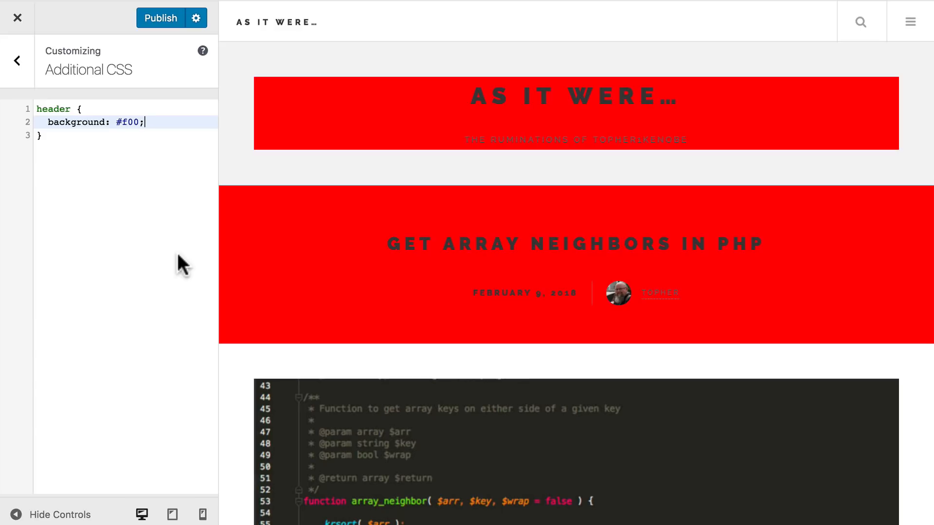
{"action": "mouse_move", "coordinate": [92, 160]}
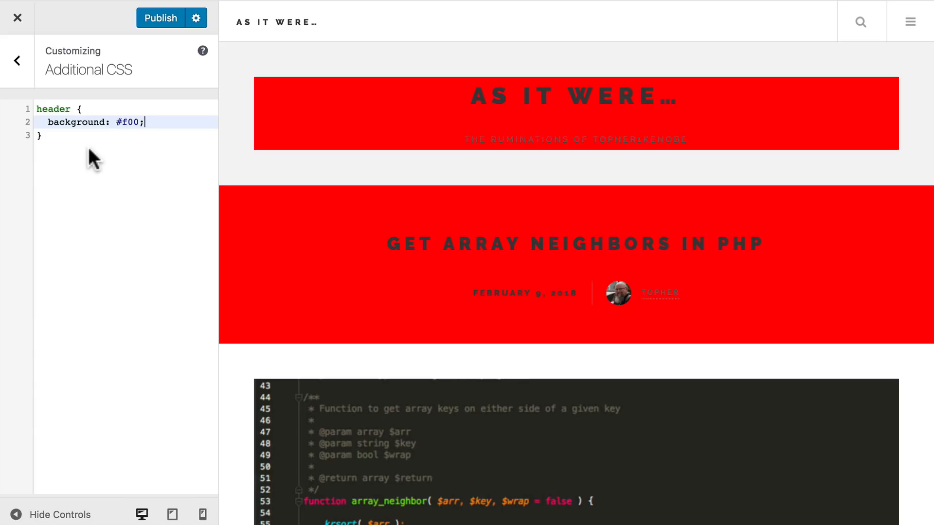